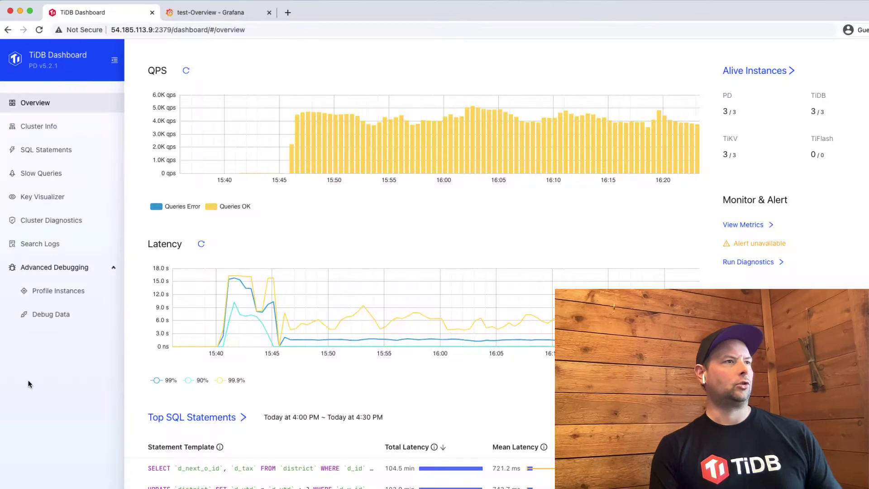
{"action": "mouse_move", "coordinate": [740, 259]}
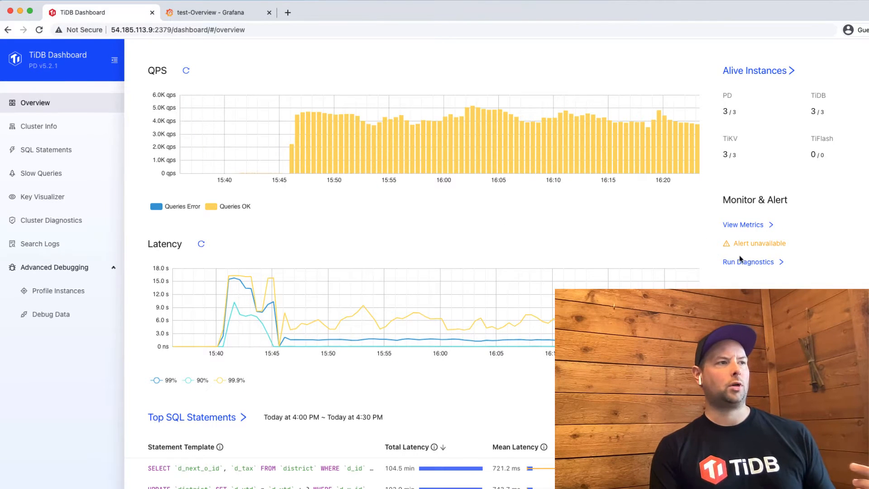
{"action": "mouse_move", "coordinate": [318, 167]}
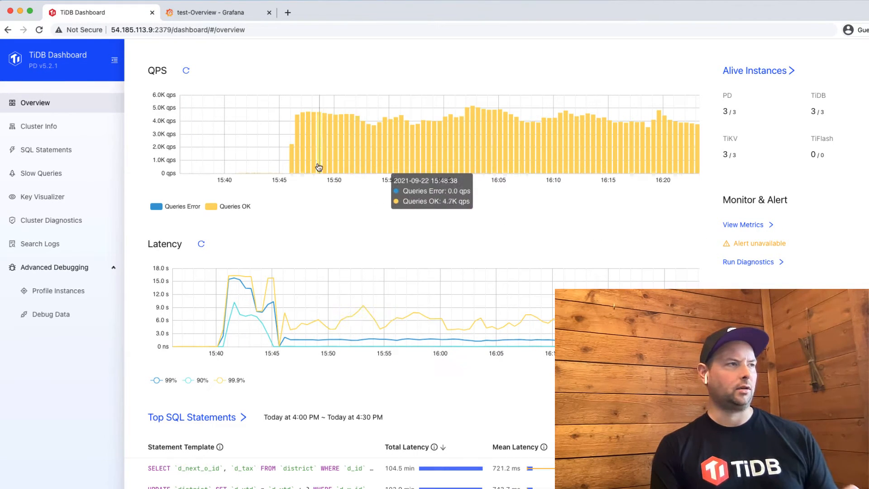
{"action": "mouse_move", "coordinate": [416, 220]}
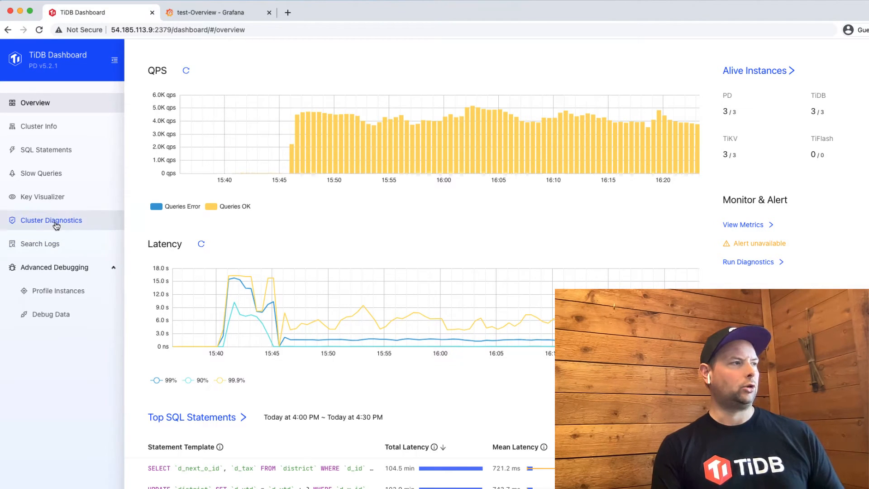
- Show the Cluster Info store topology tree with the three TiKV stores
{"action": "left_click", "coordinate": [38, 126]}
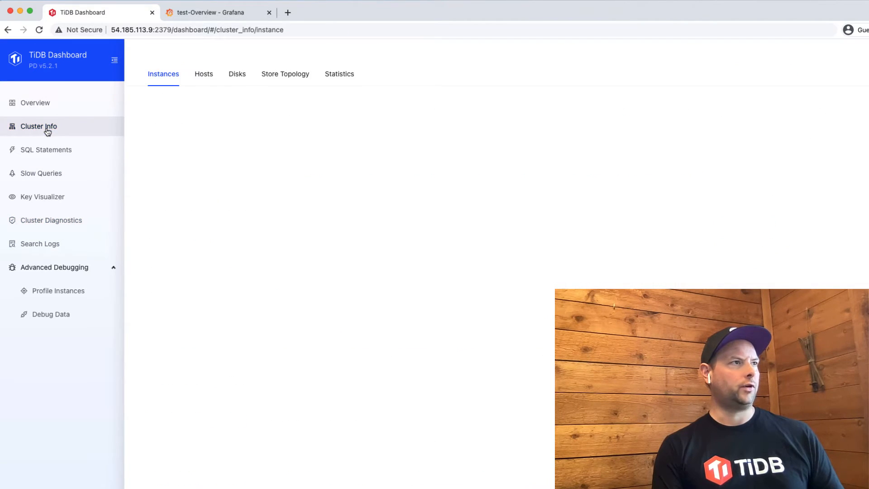
{"action": "left_click", "coordinate": [285, 73]}
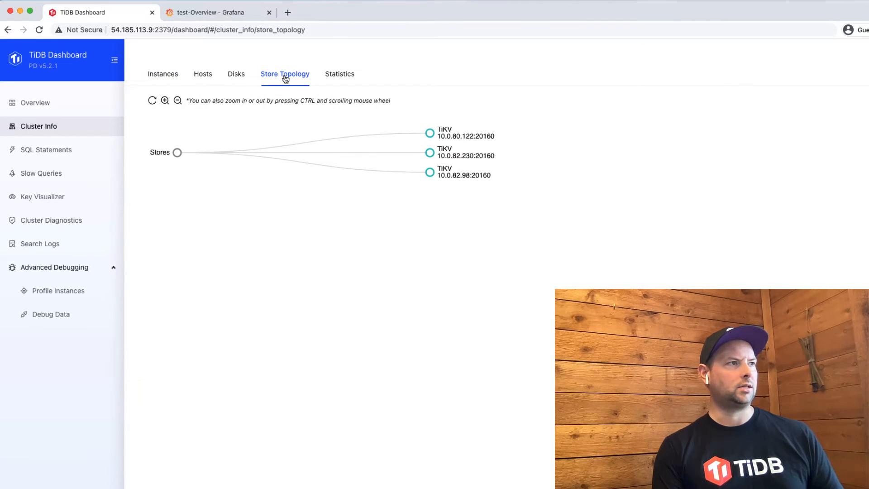
{"action": "mouse_move", "coordinate": [473, 199]}
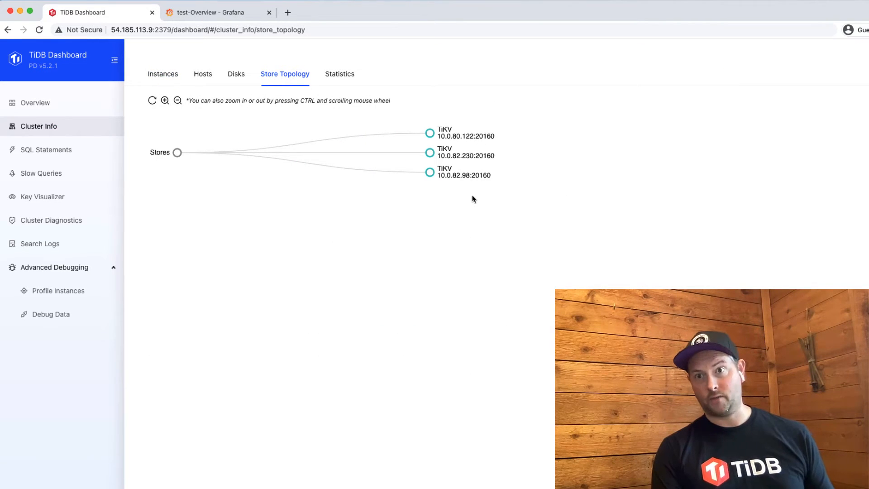
{"action": "mouse_move", "coordinate": [455, 241]}
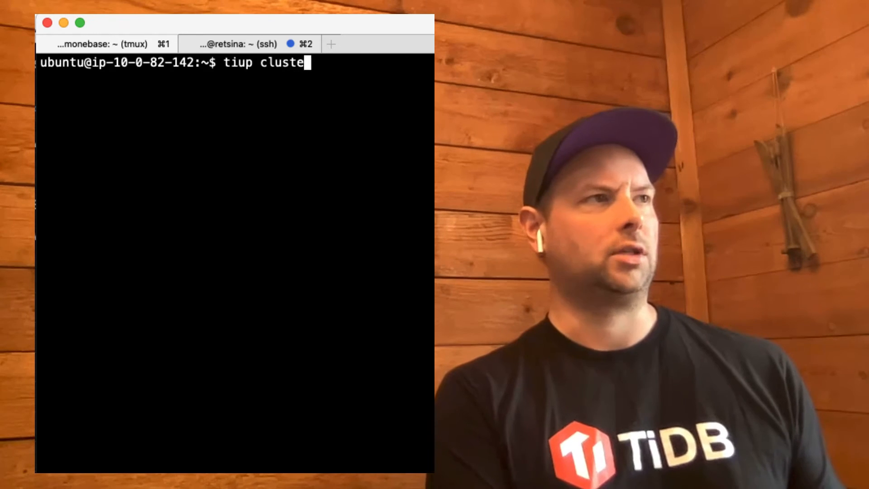
- Run tiup cluster display to print the topology with three PD, TiDB and TiKV hosts
{"action": "type", "text": "dispa"}
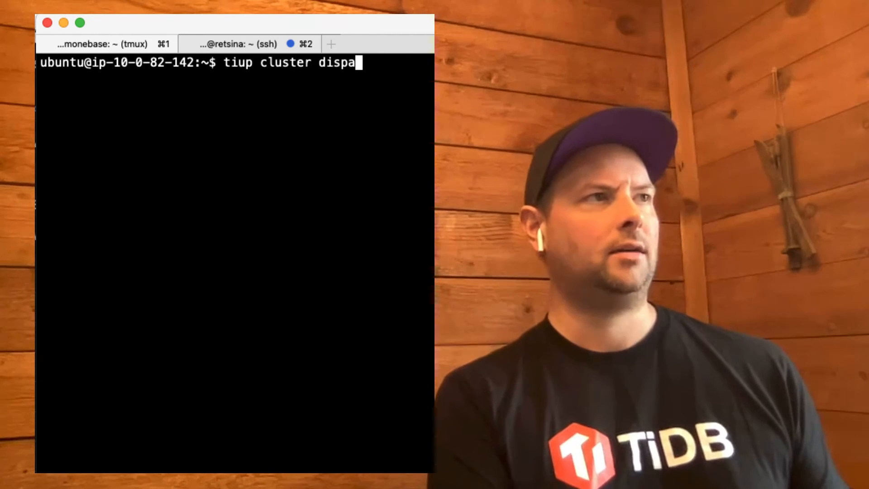
{"action": "key", "text": "Return"}
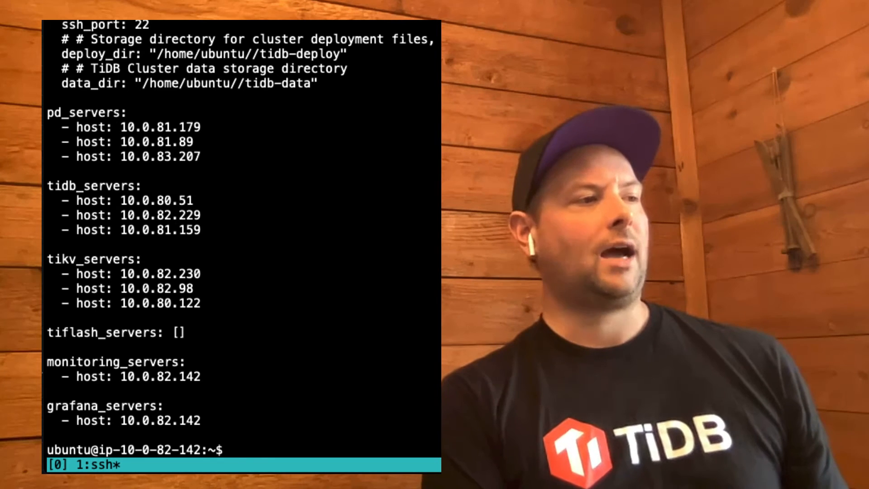
- Print instances.yaml and write tikv-scale-out.yaml with a tikv_servers block of the three new hosts
{"action": "type", "text": "cat"}
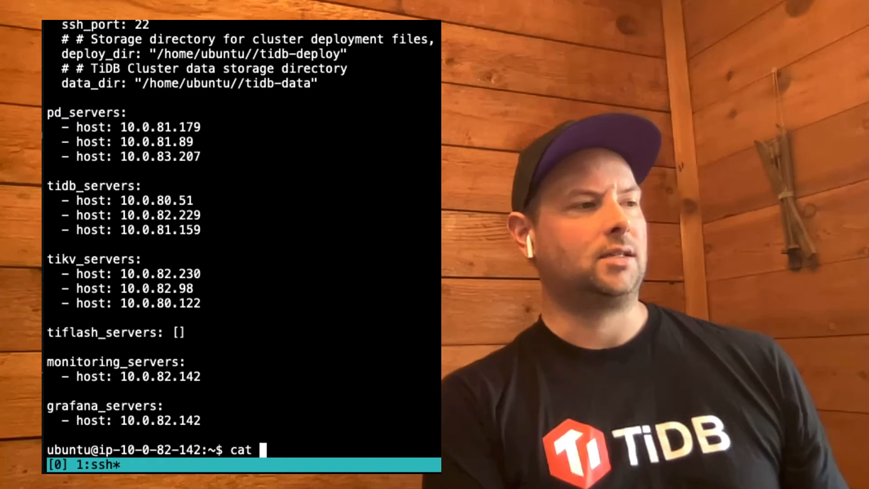
{"action": "key", "text": "Return"}
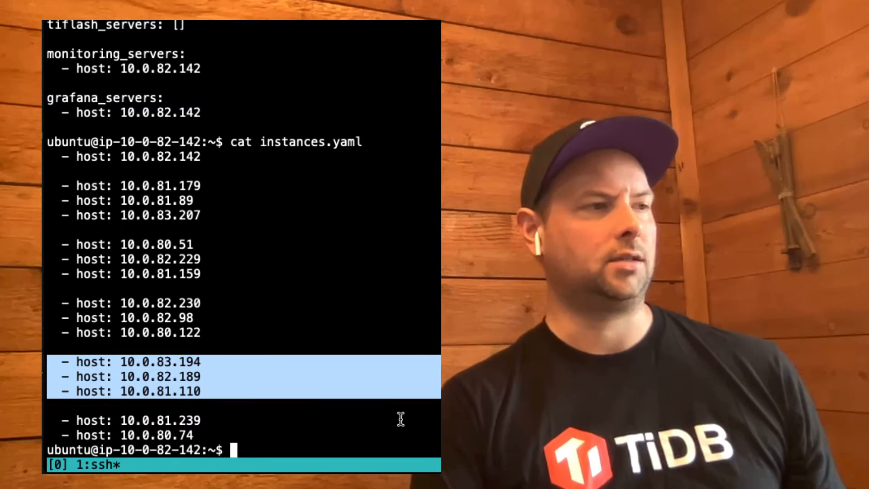
{"action": "type", "text": "cat tik"}
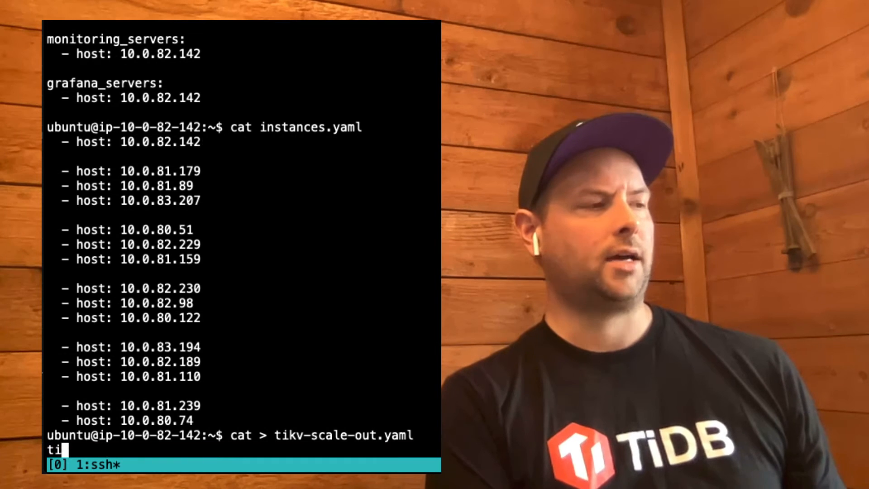
{"action": "type", "text": "kv_server:"}
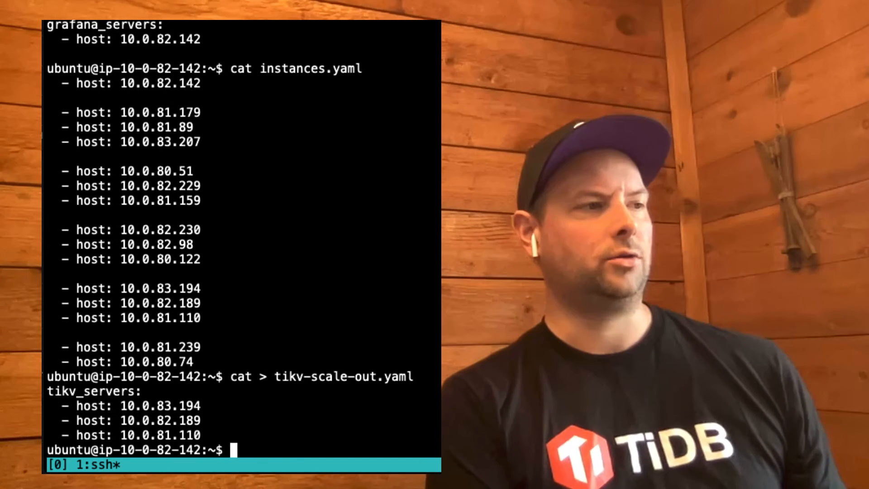
- Run tiup cluster scale-out test tikv-scale-out.yaml, deploying and starting the three new TiKV instances
{"action": "type", "text": "tiup cluster"}
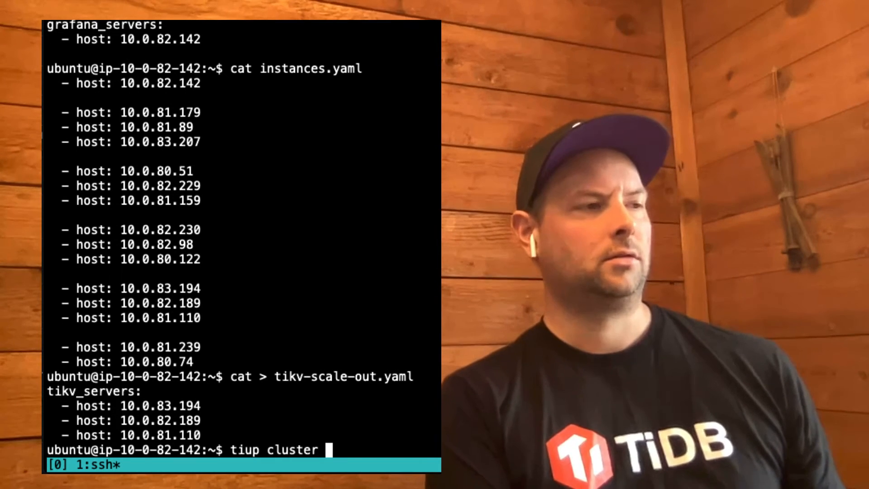
{"action": "type", "text": "scale-out"}
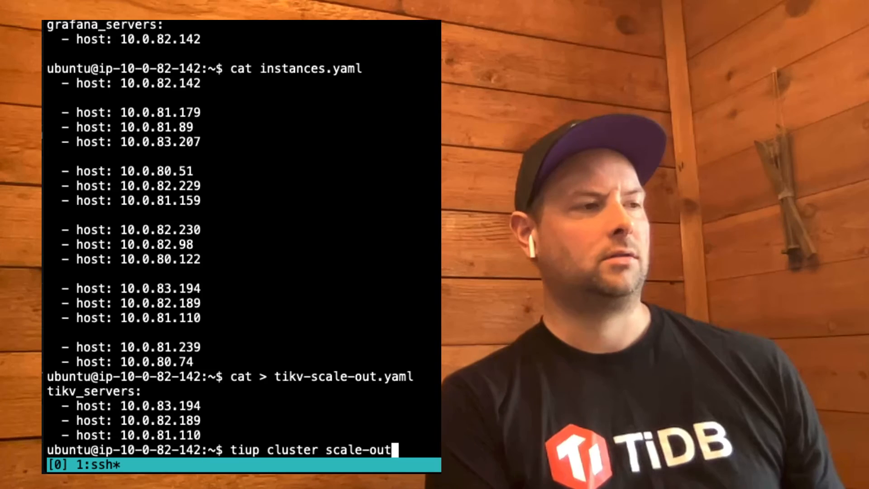
{"action": "type", "text": "test tikv-scale-out.yaml"}
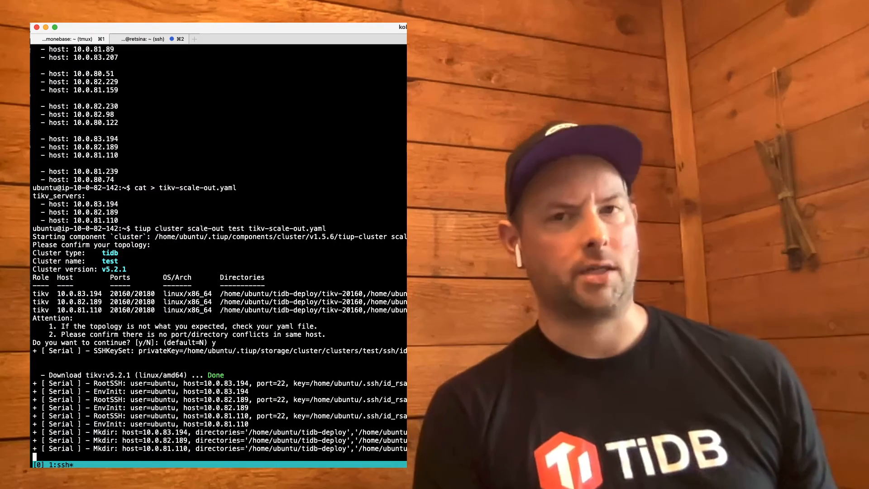
{"action": "scroll", "scroll_direction": "down", "scroll_amount": 3}
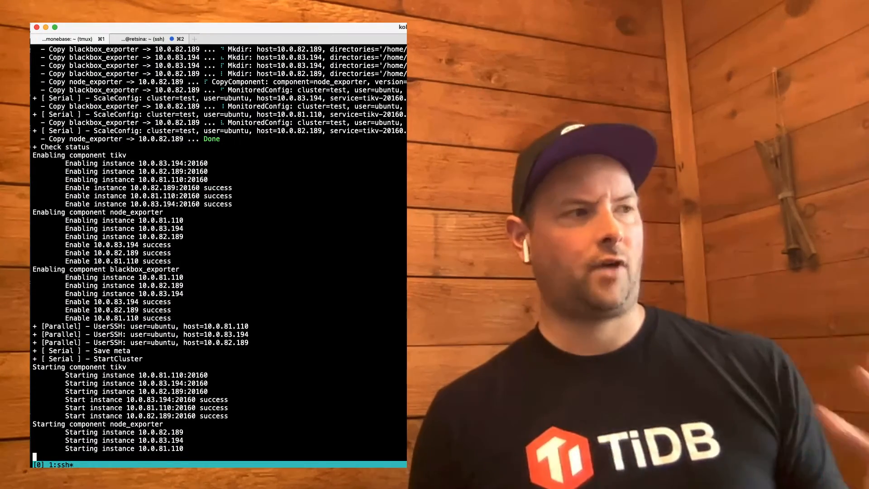
{"action": "scroll", "scroll_direction": "down", "scroll_amount": 3}
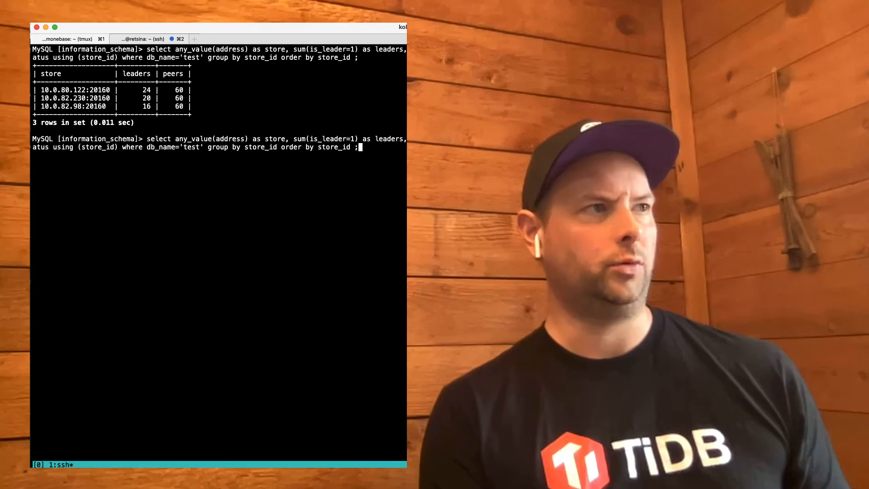
- Rerun the store leaders/peers SELECT, now returning six stores with zero leaders on the new three
{"action": "key", "text": "Return"}
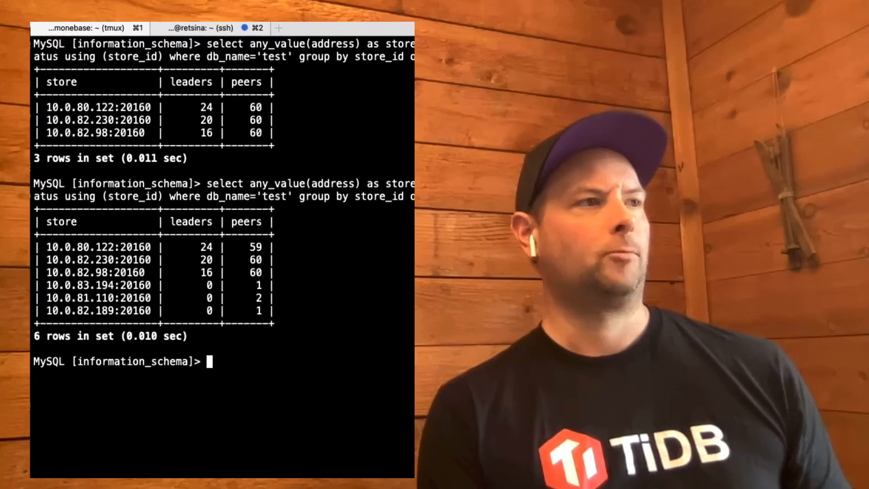